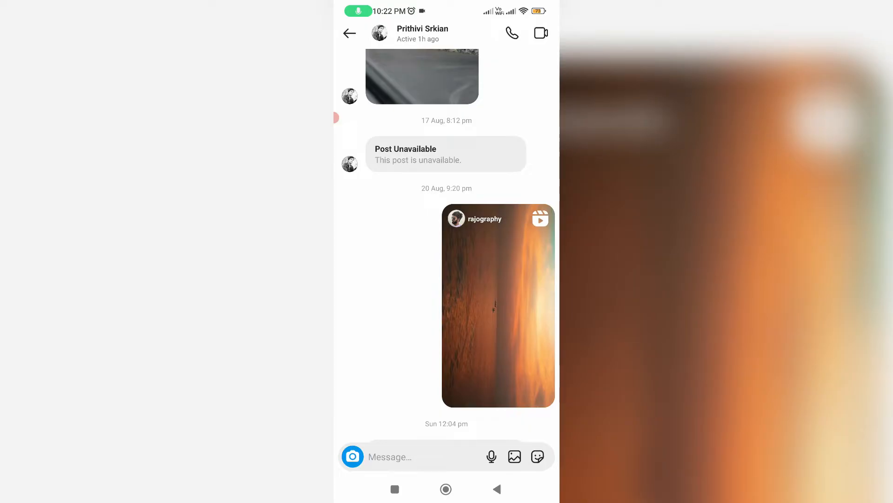
left_click(389, 457)
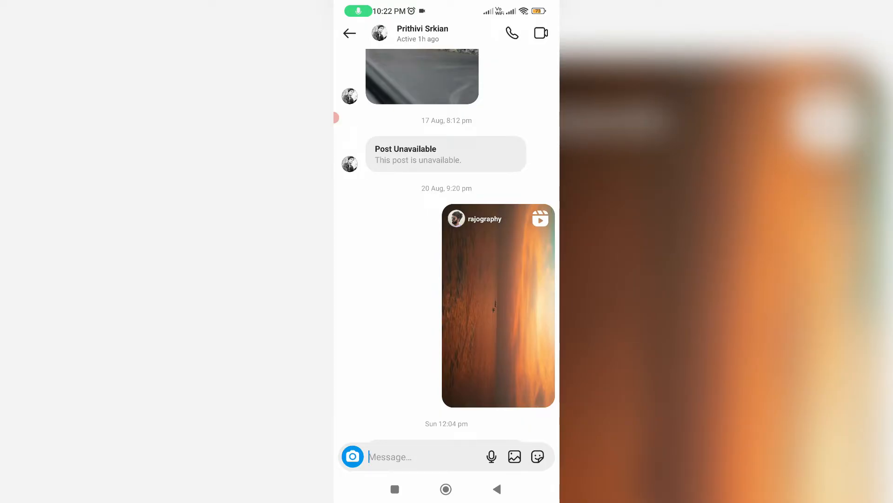